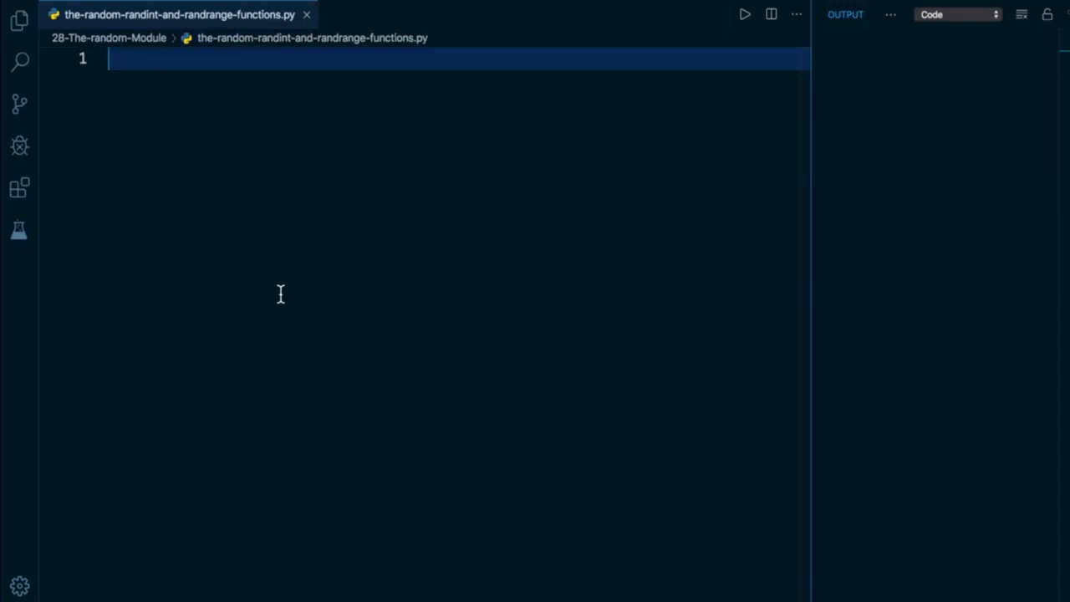
pyautogui.moveTo(200, 336)
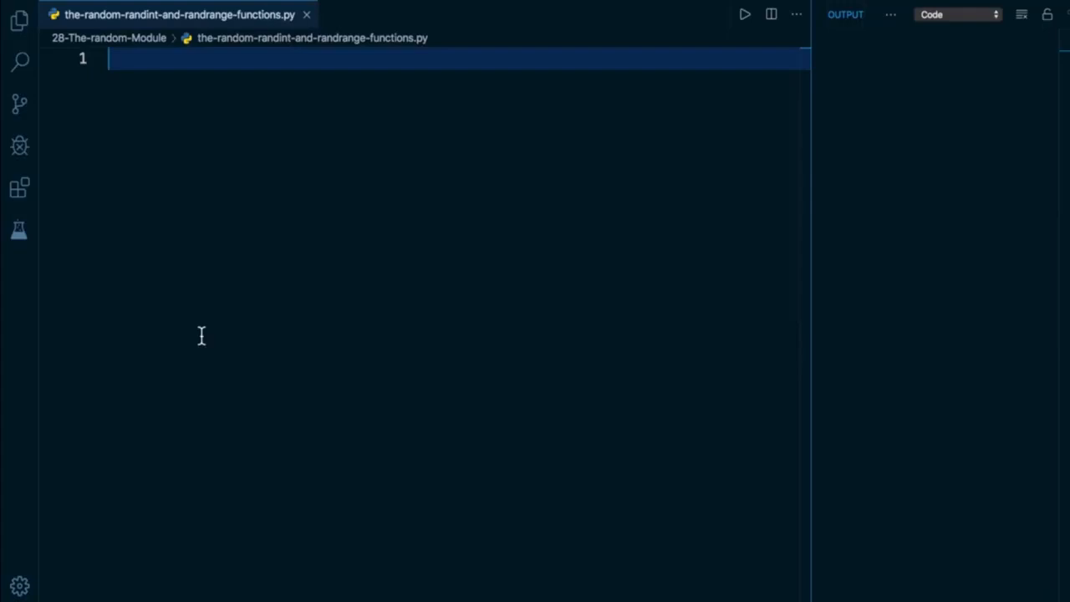
# Step: Write import random on line 1 and leave a blank line after it
pyautogui.write('import r')
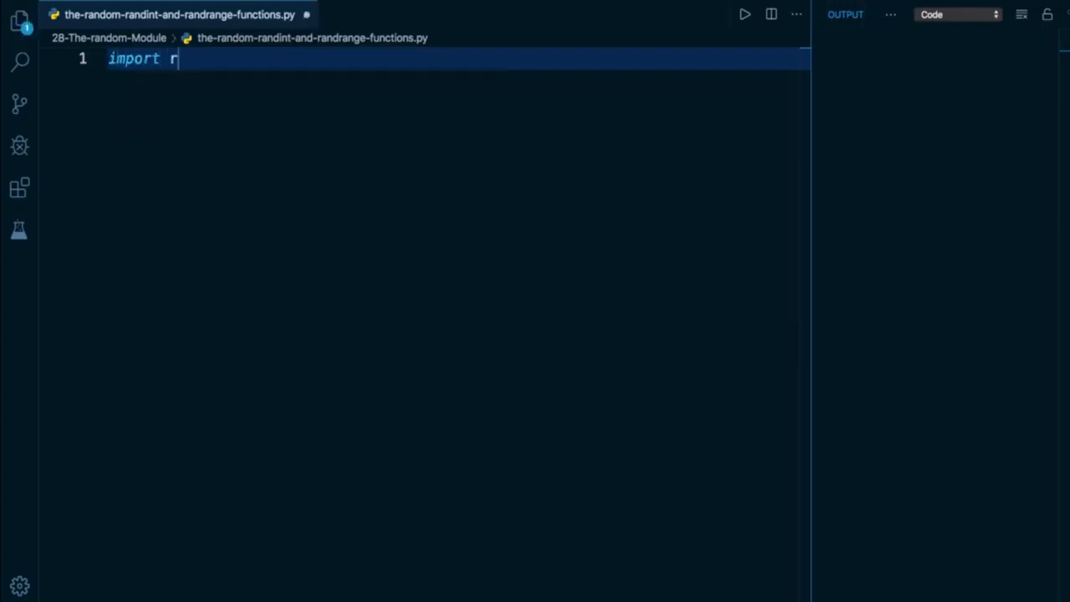
pyautogui.write('andom')
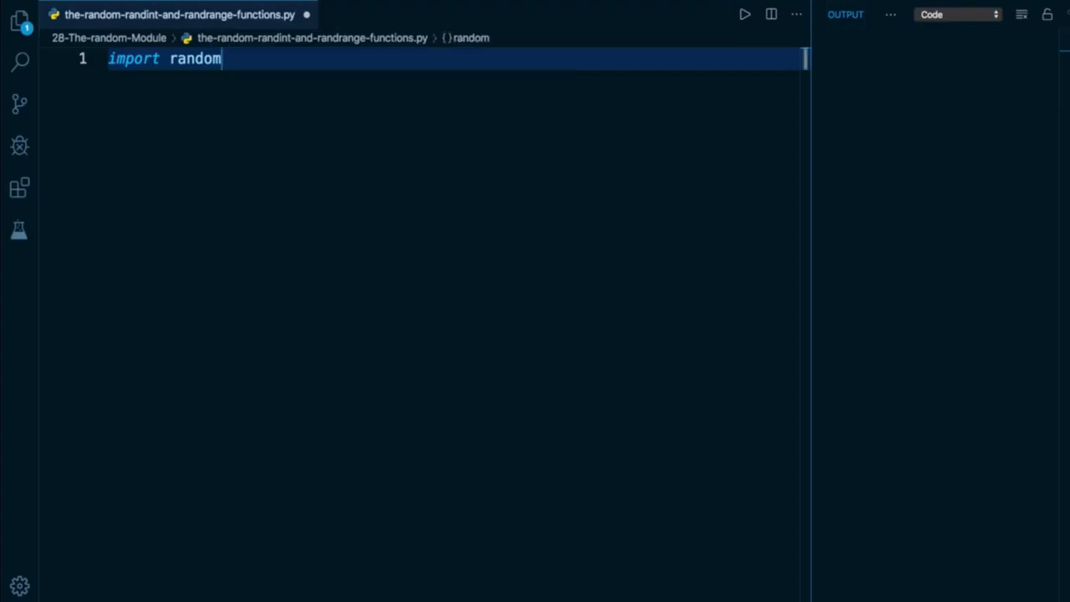
pyautogui.press('Enter')
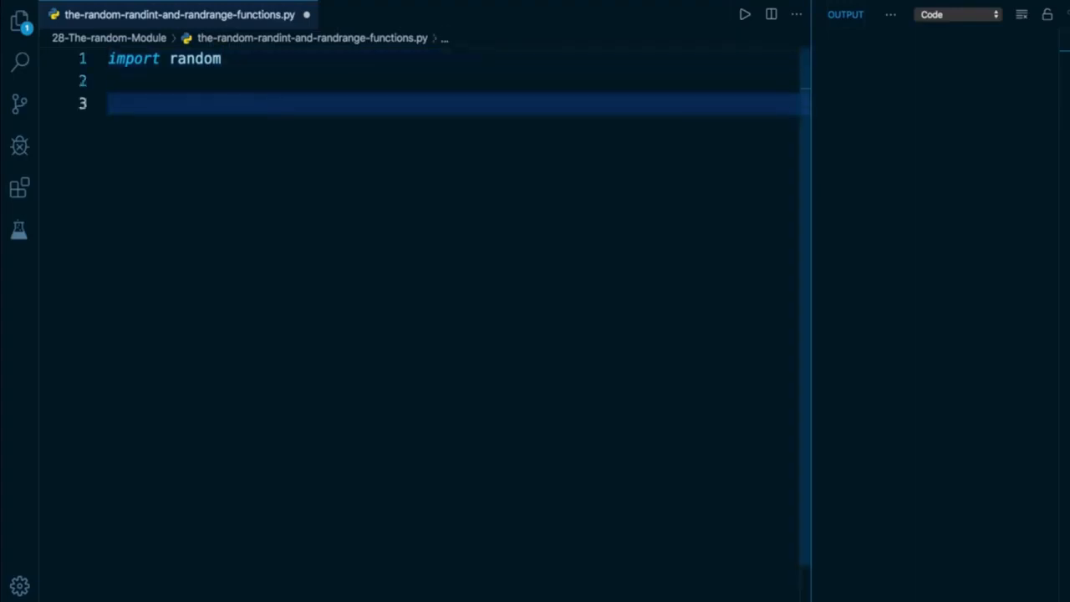
# Step: Add print(random.random()) on line 3 and run the file to get a decimal between 0 and 1
pyautogui.write('print(random.ra')
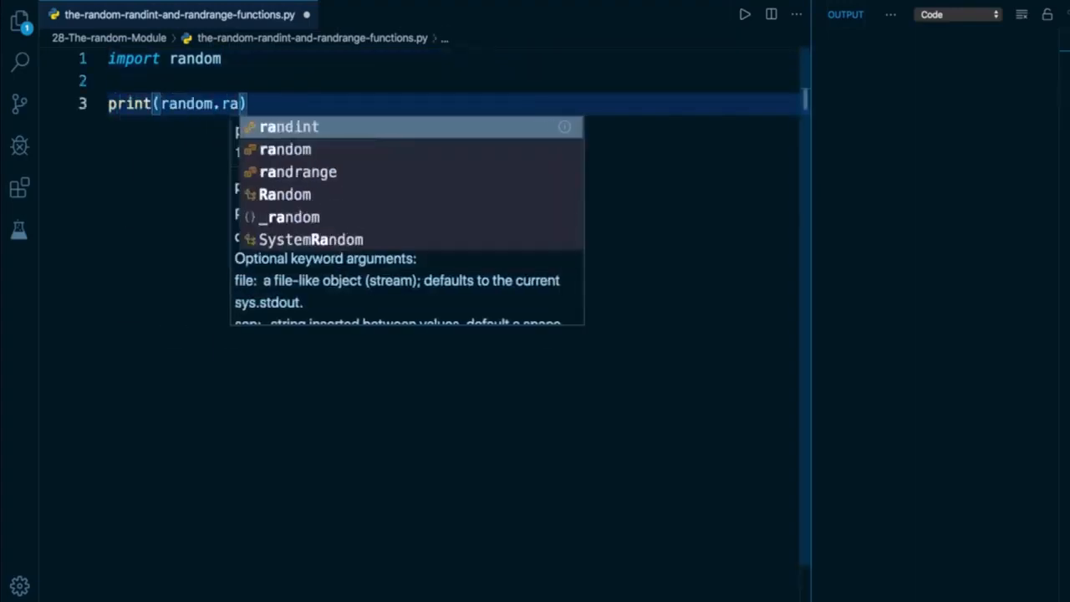
pyautogui.click(284, 149)
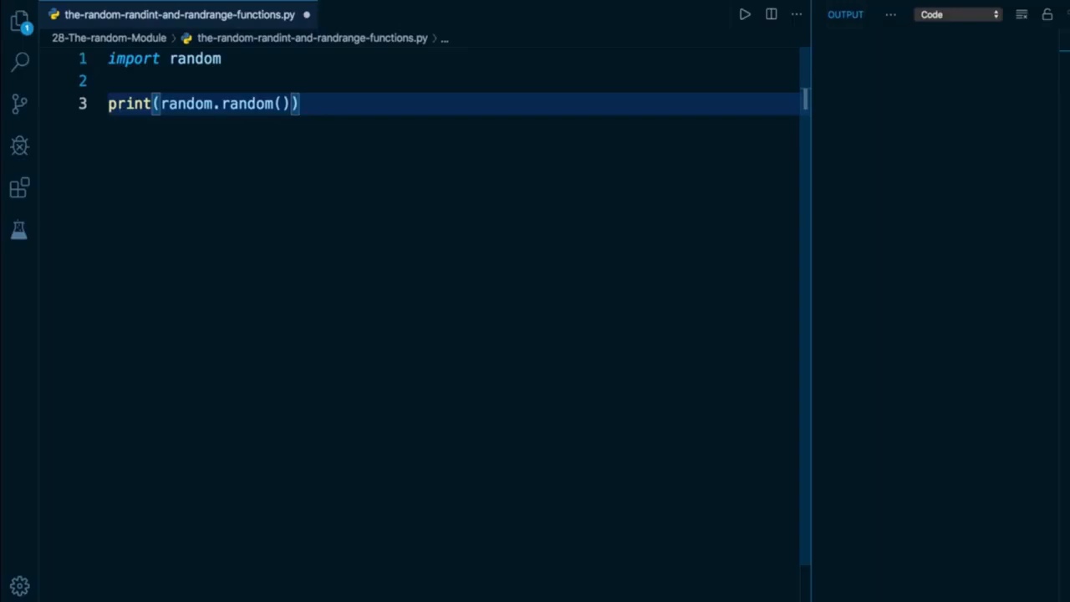
pyautogui.click(742, 13)
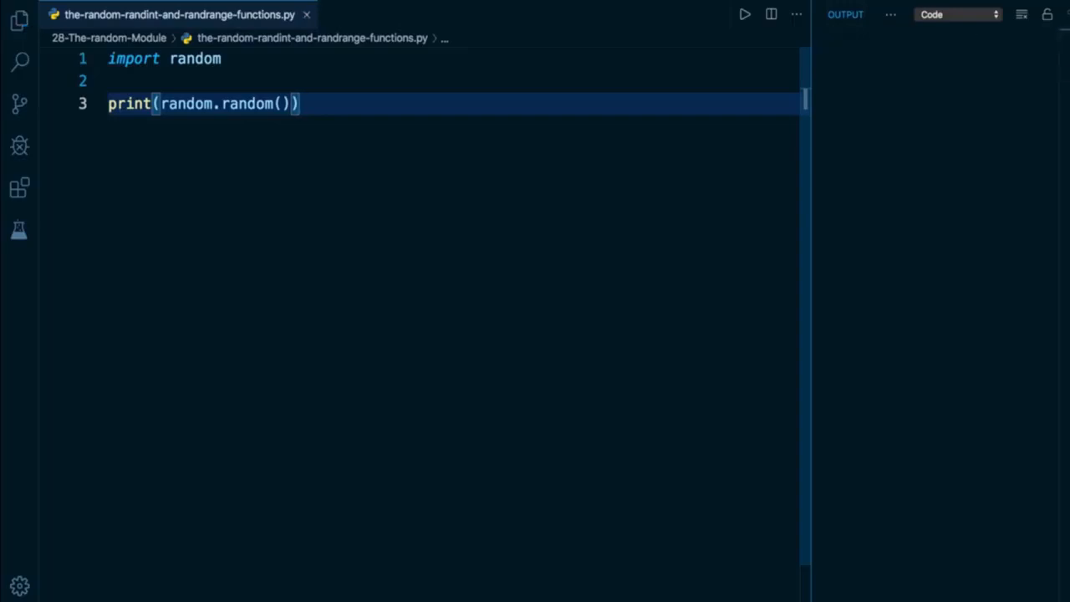
pyautogui.click(744, 14)
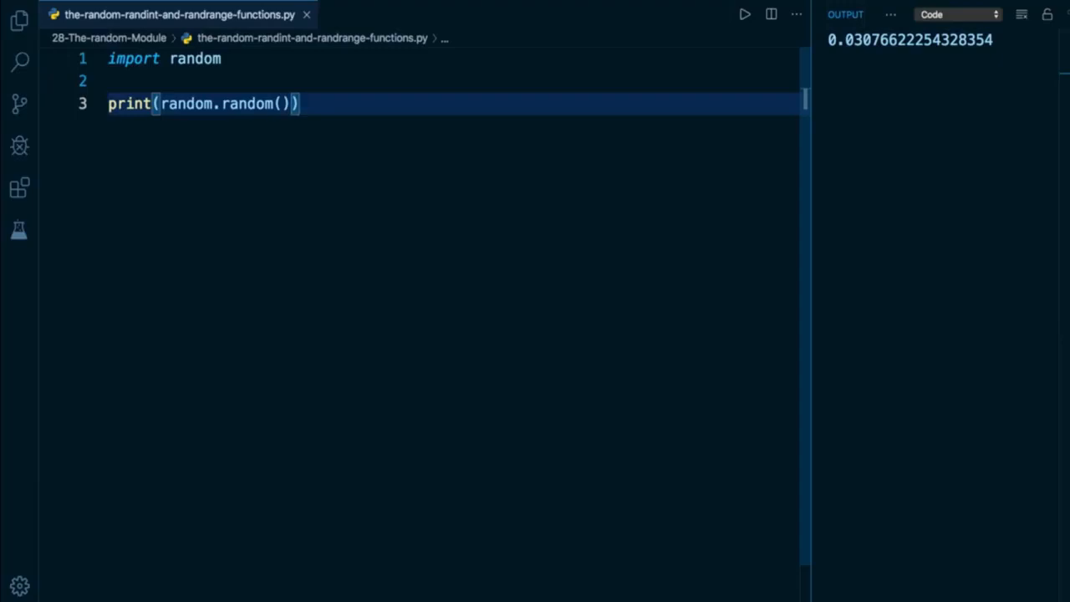
# Step: Multiply random.random() by 100 inside the print call and run again for a value between 0 and 100
pyautogui.write('* 100')
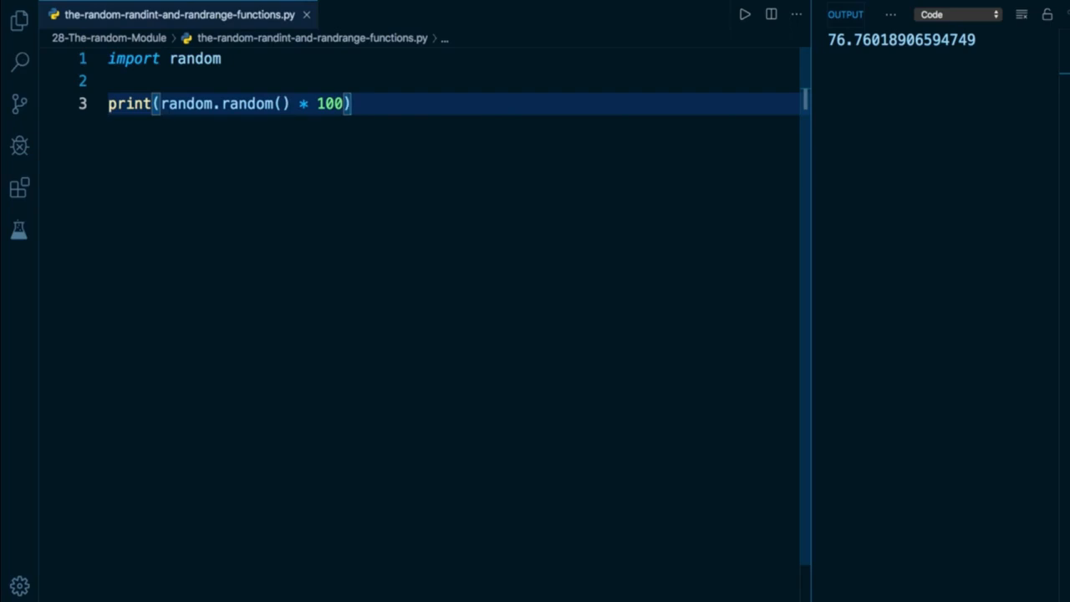
pyautogui.click(743, 12)
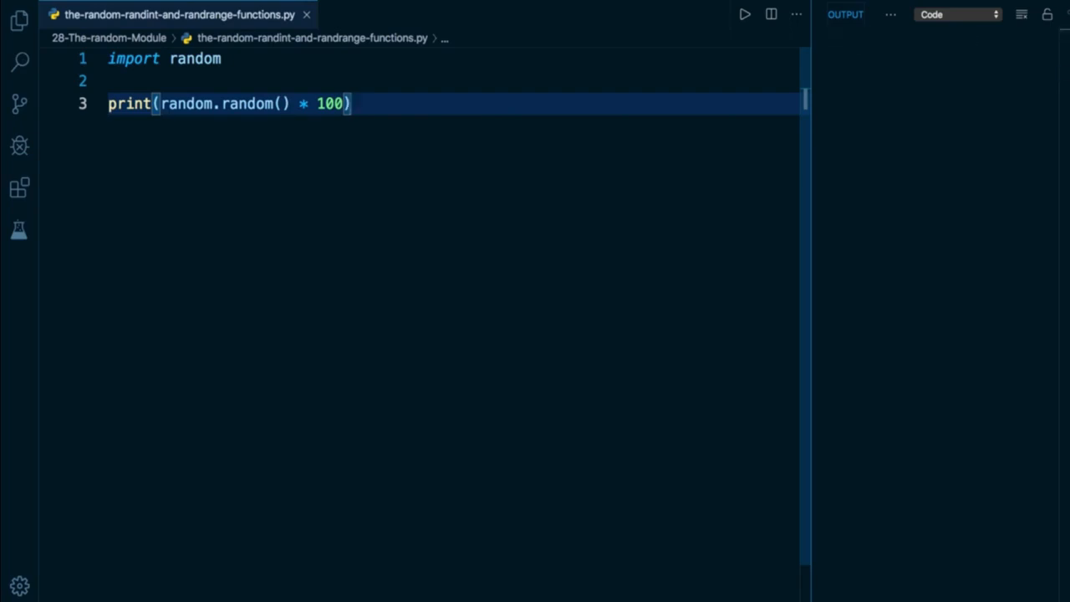
pyautogui.click(744, 13)
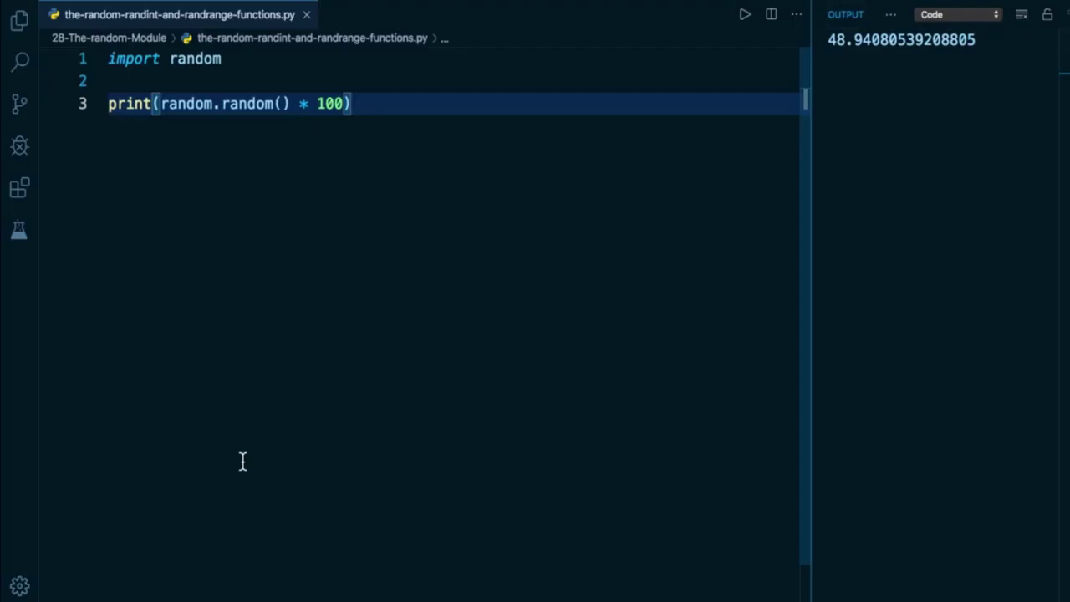
# Step: Add print(random.randint(1, 5)) on line 5 and run, printing the whole number 5
pyautogui.write('print(random.randint')
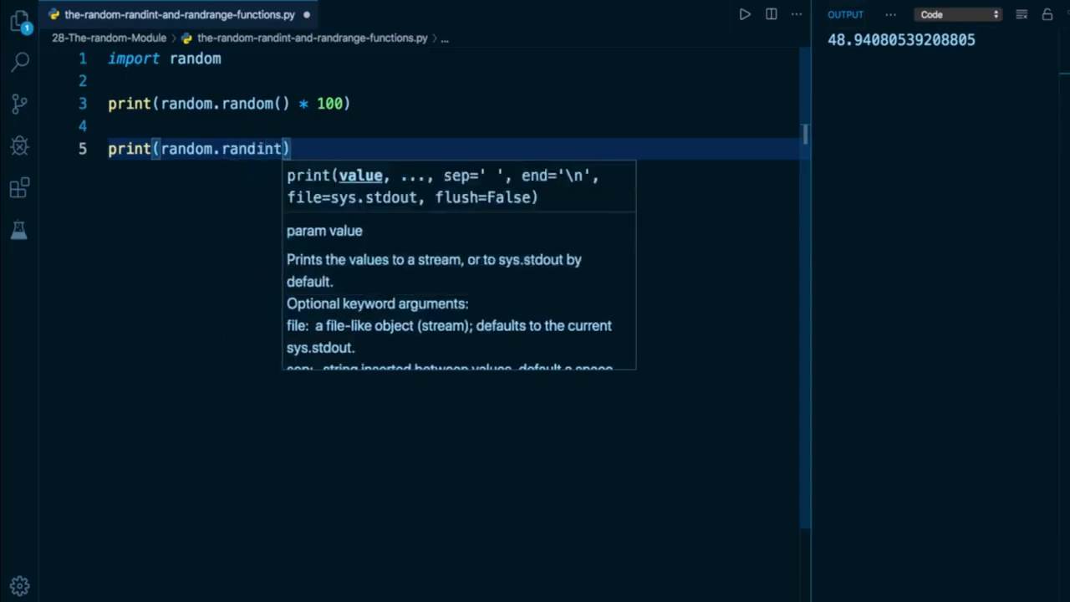
pyautogui.write('(')
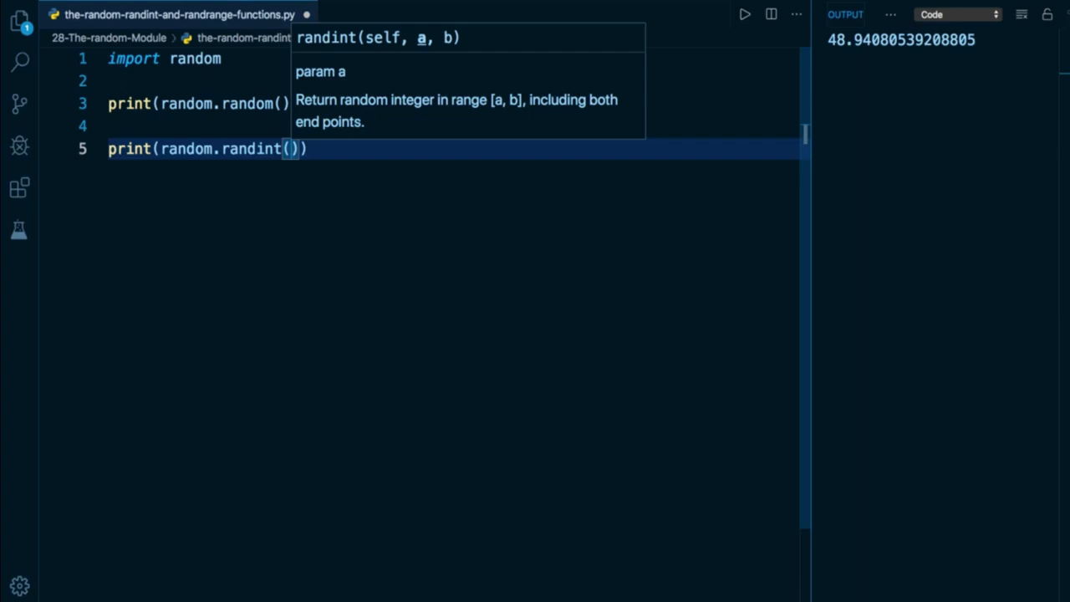
pyautogui.write('1, 5')
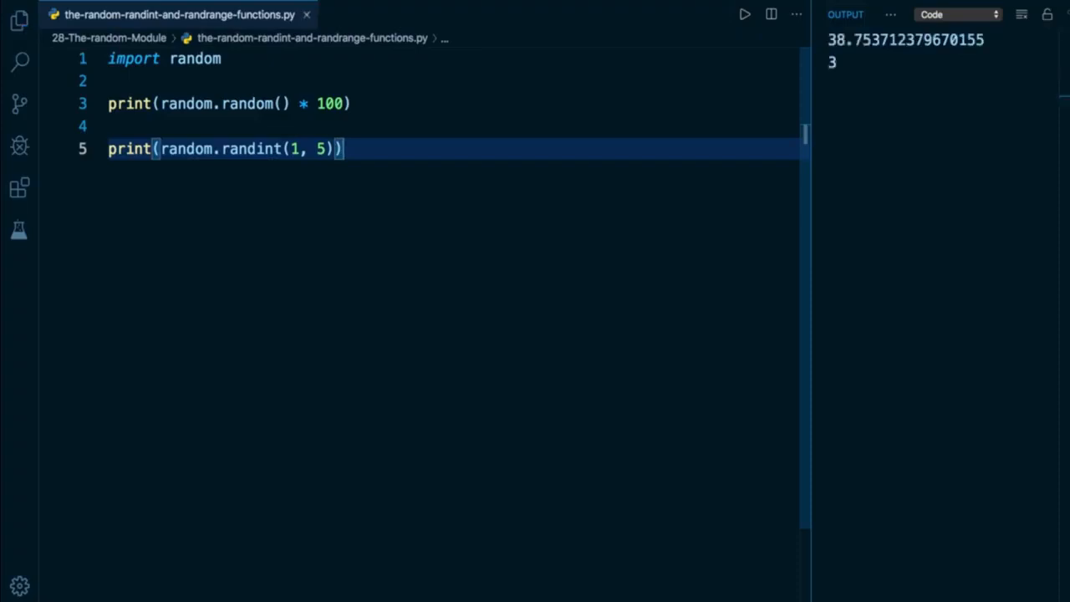
pyautogui.click(742, 13)
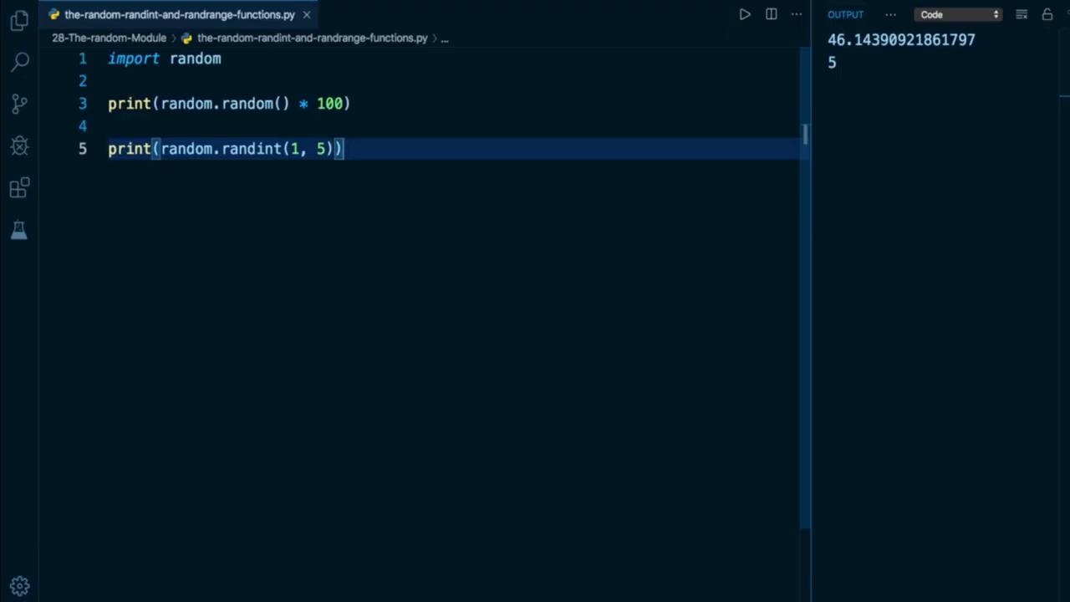
# Step: Write print(random.randrange(0, 50, 10)) on line 7 below the randint line
pyautogui.press('Enter')
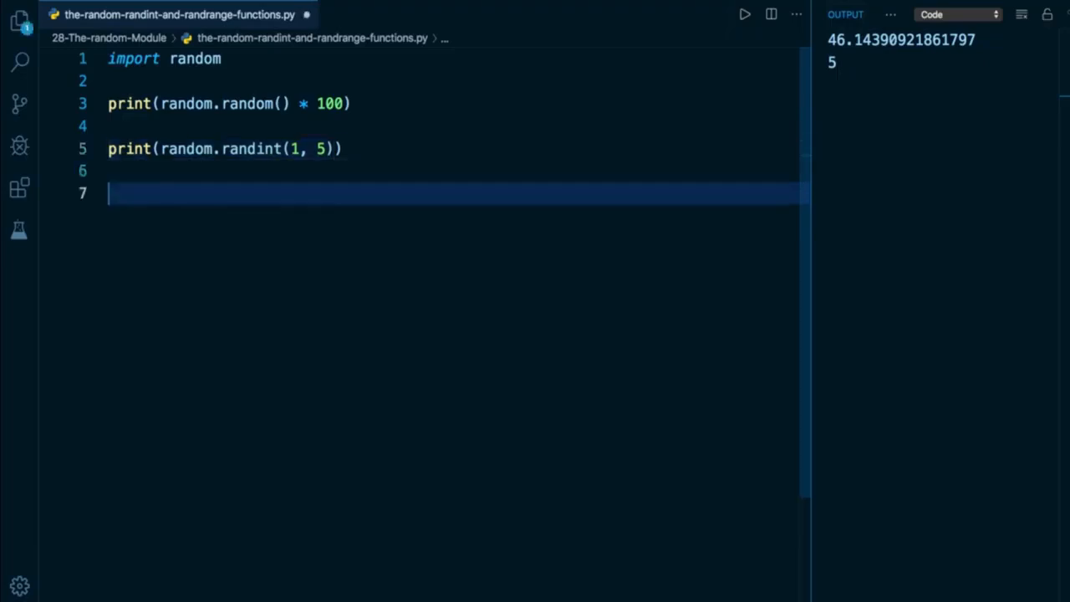
pyautogui.write('pr')
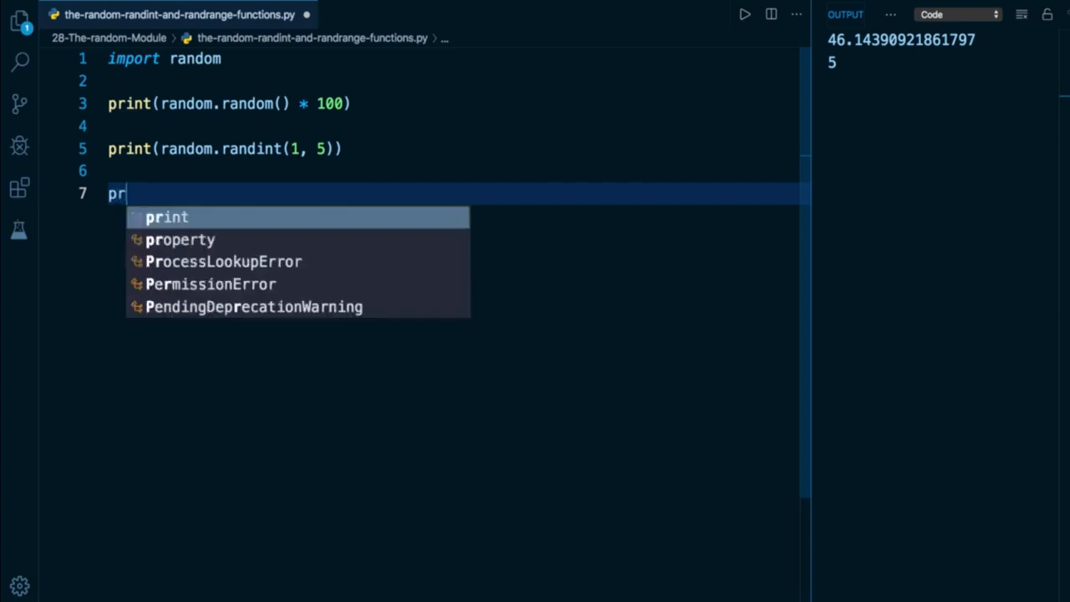
pyautogui.write('int(random.randrange(')
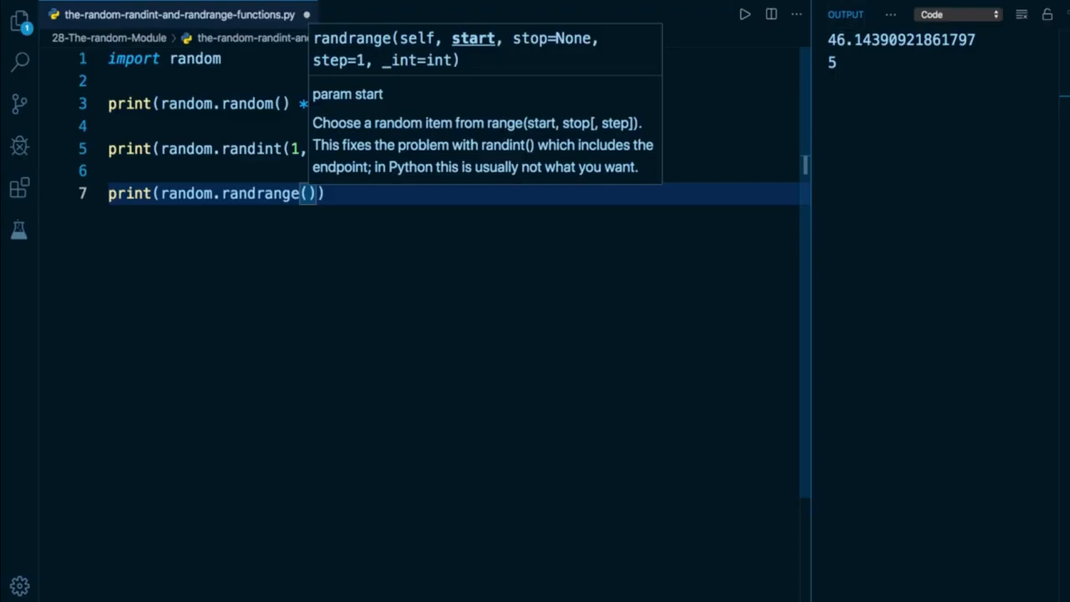
pyautogui.write('0, 5')
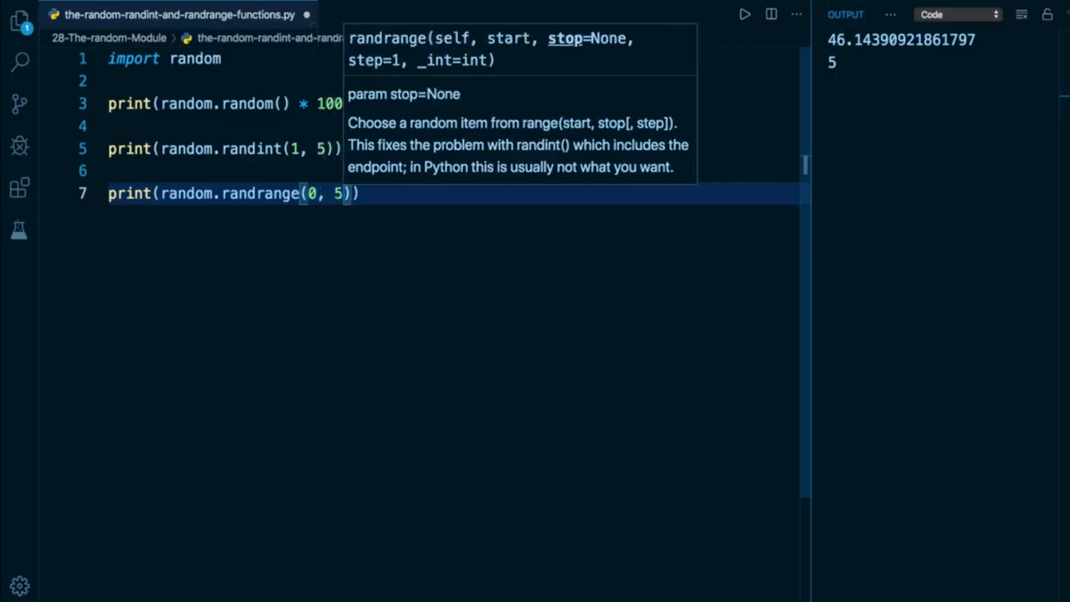
pyautogui.write('0,')
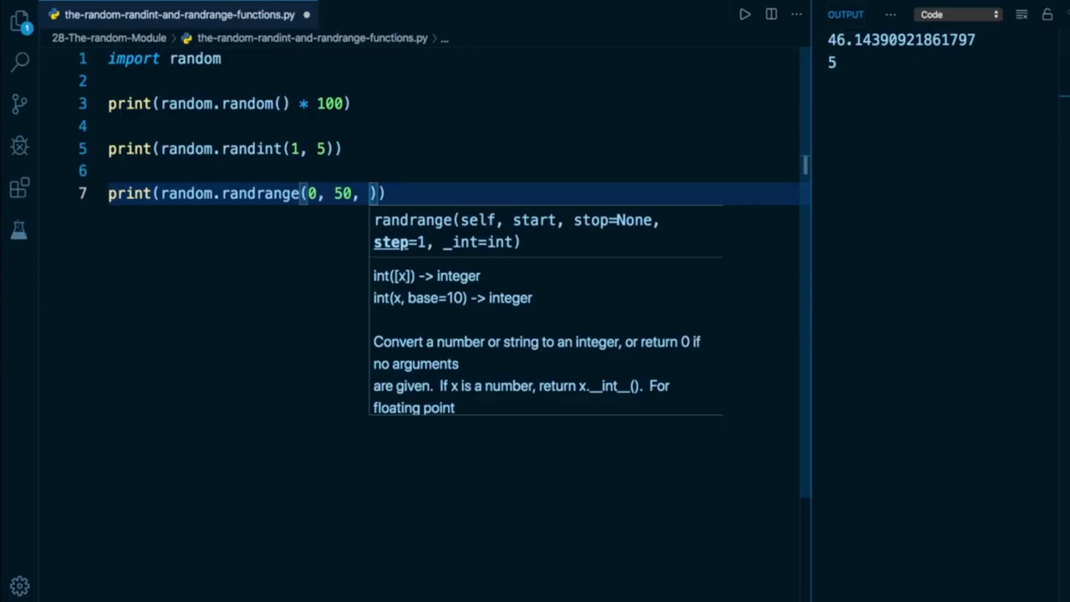
pyautogui.write('10')
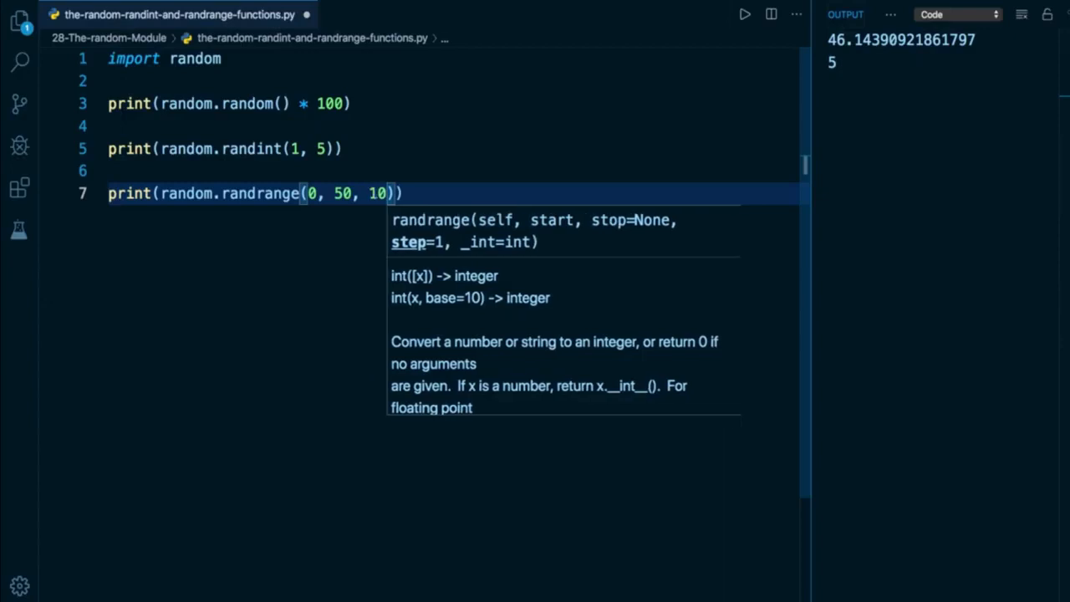
pyautogui.moveTo(308, 261)
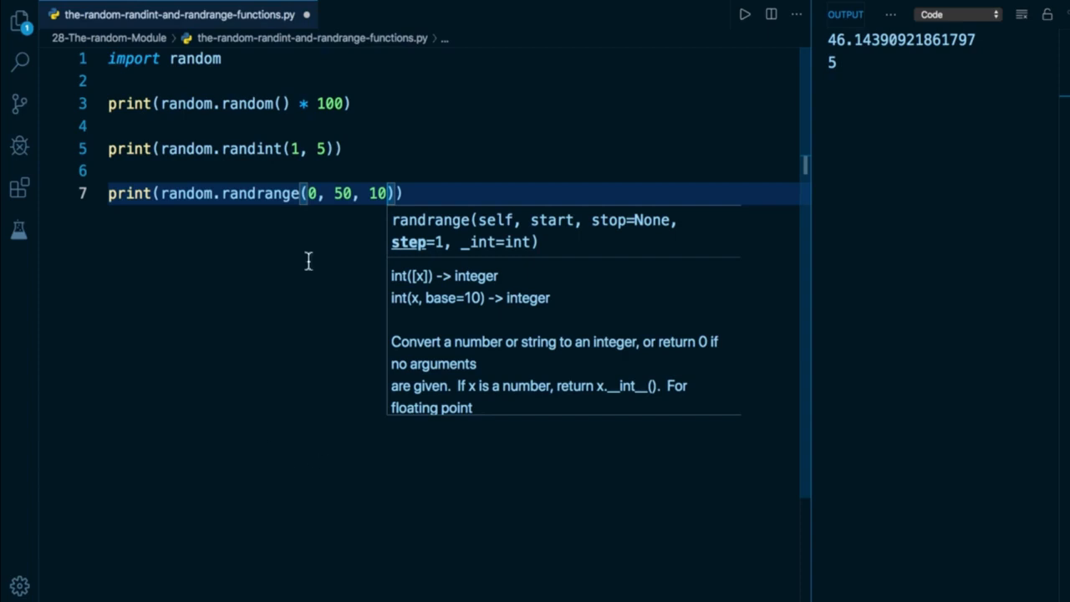
pyautogui.moveTo(393, 177)
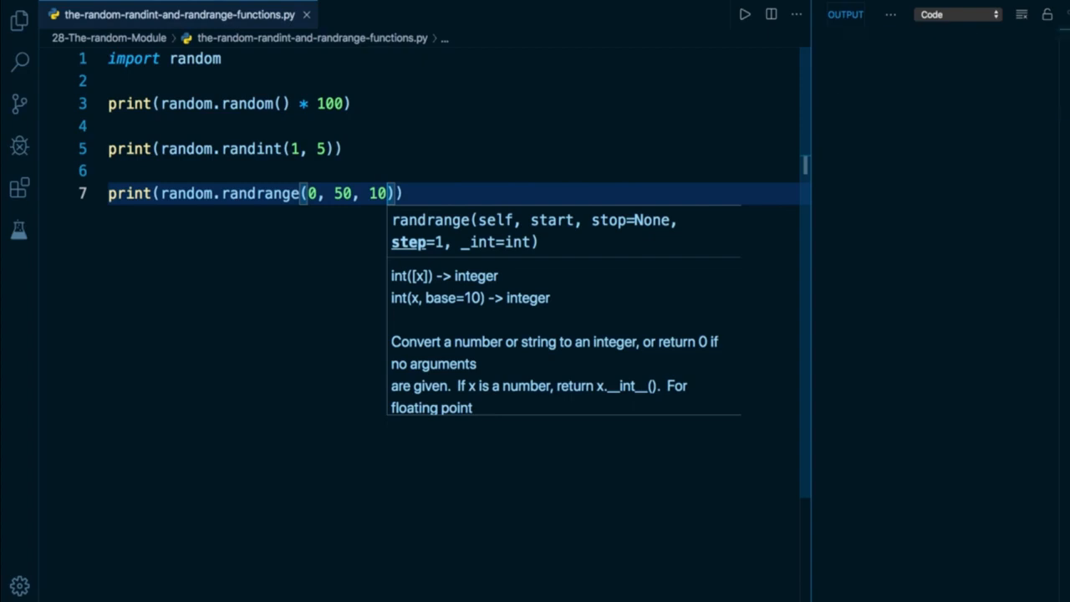
# Step: Run the script so it outputs 58.40666559177531, 5 and 0
pyautogui.click(743, 13)
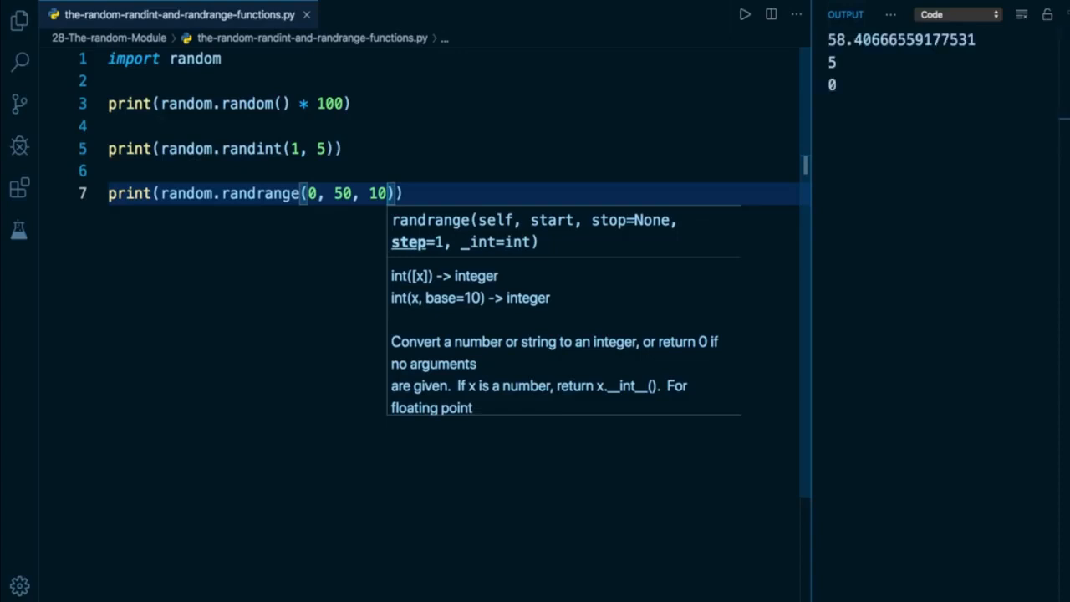